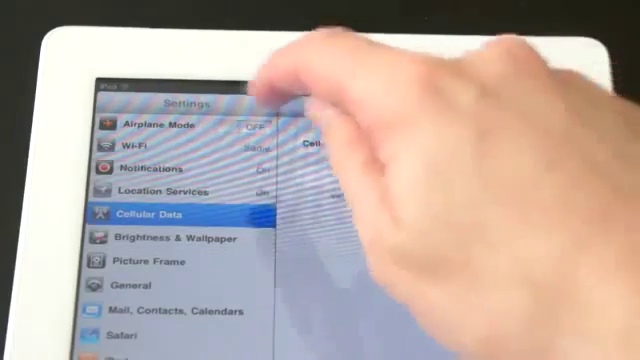
left_click(156, 212)
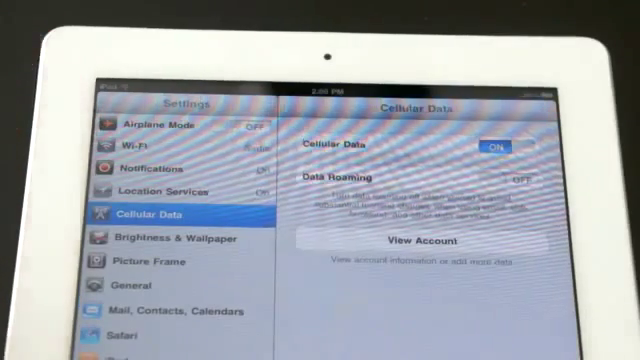
key("home")
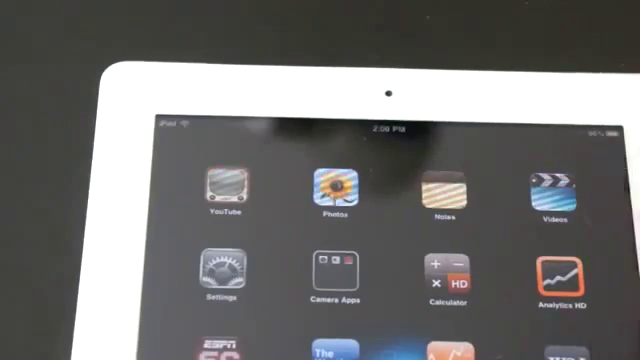
left_click(216, 280)
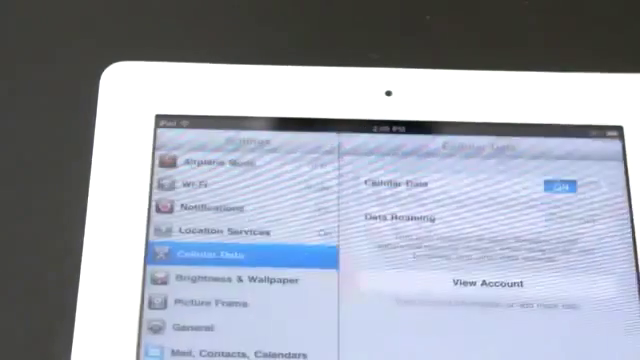